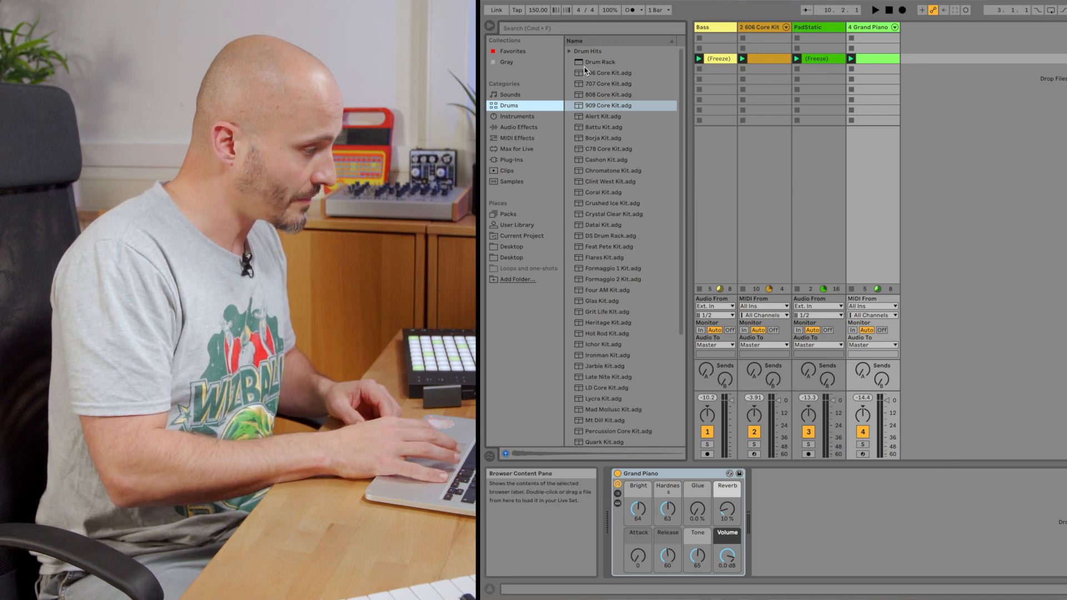
# Show the Library settings in Ableton Live's Preferences via Live > Preferences
pyautogui.click(519, 7)
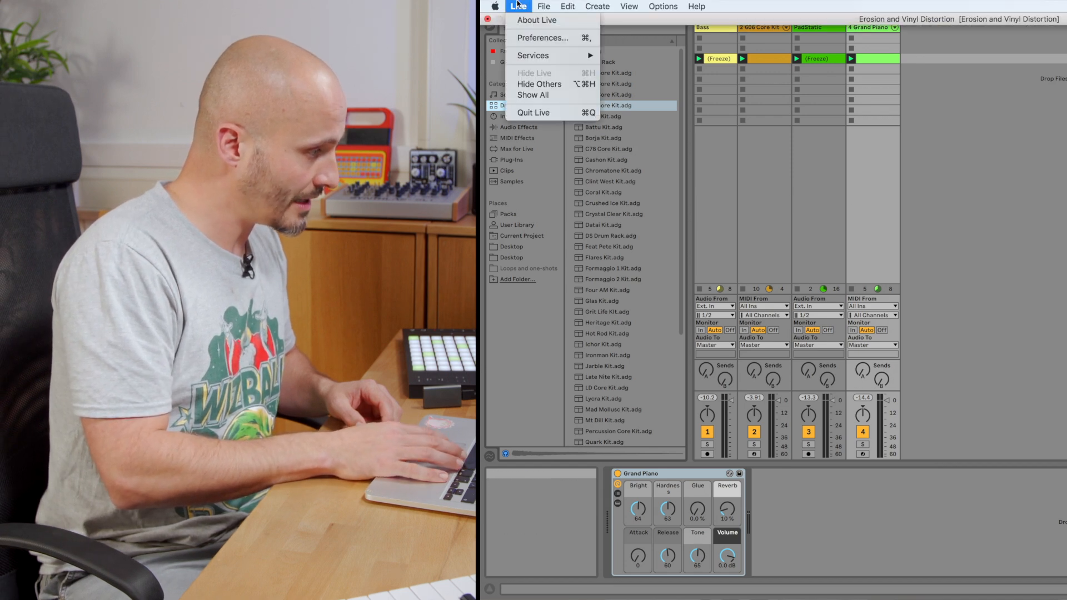
pyautogui.click(541, 38)
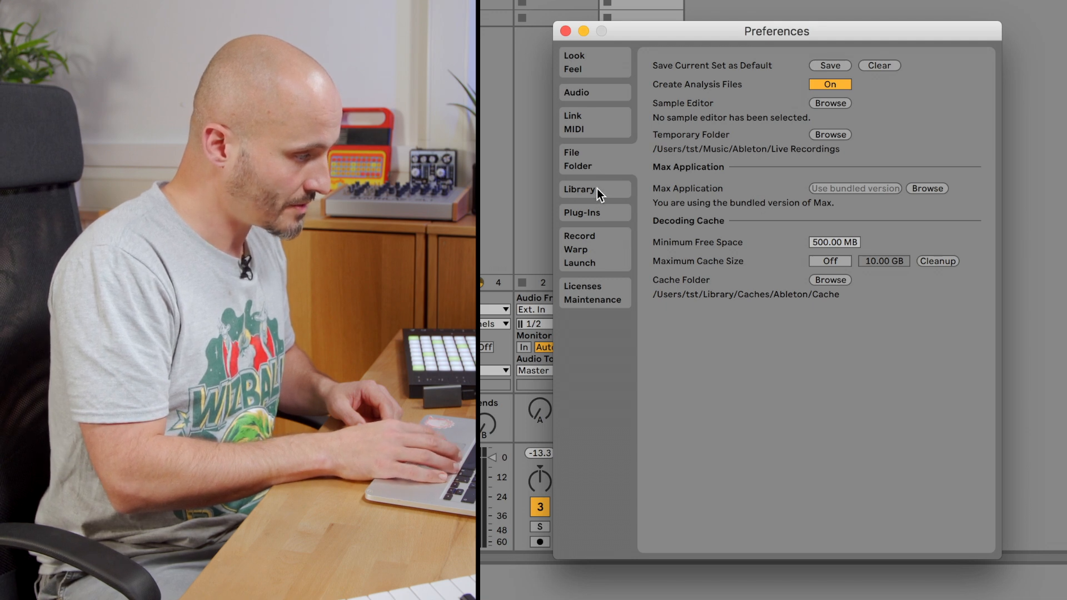
pyautogui.click(579, 189)
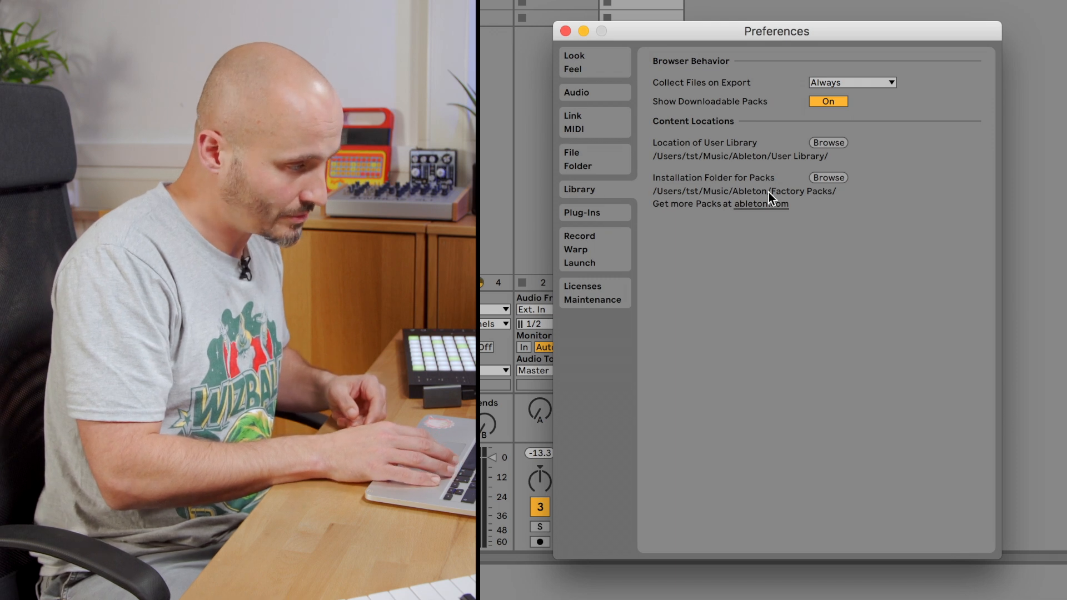
# Bring up the folder chooser for the Packs installation folder via Browse
pyautogui.click(827, 178)
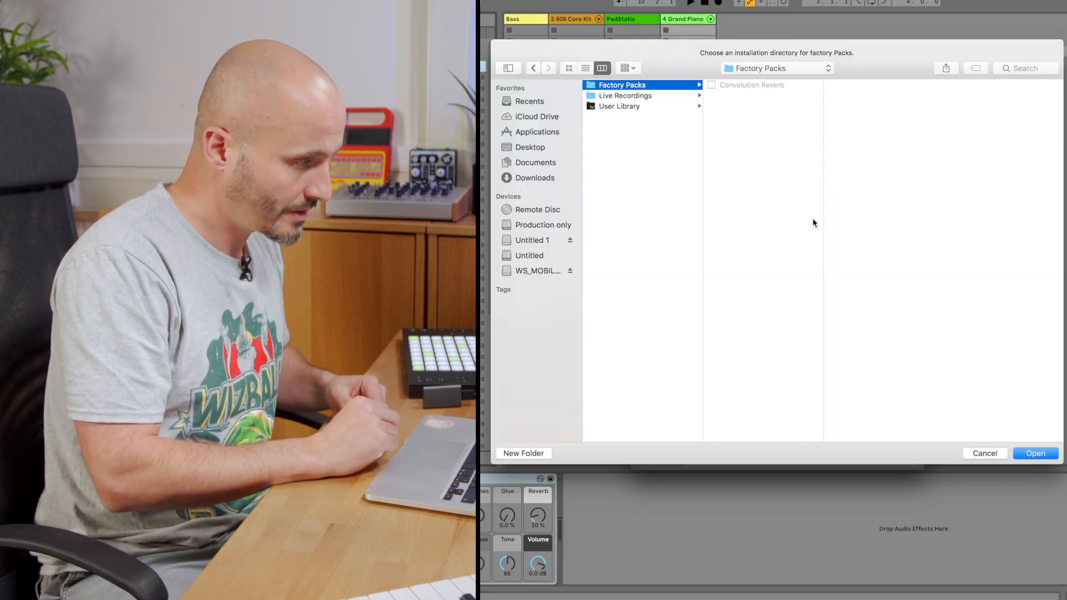
# Choose the external drive 'Untitled 1' under Devices as the Packs installation folder
pyautogui.click(532, 240)
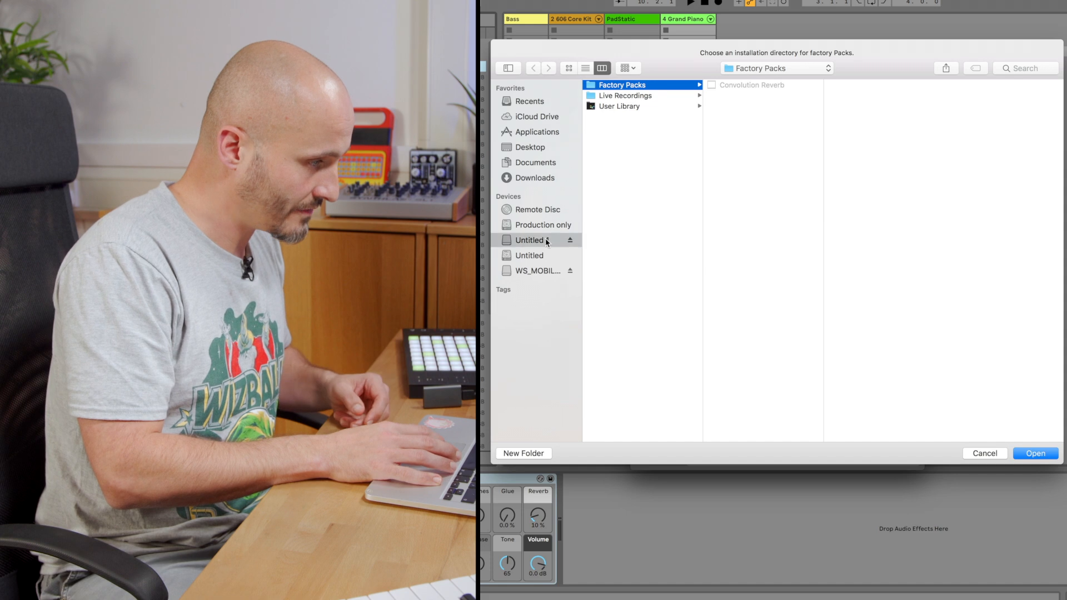
pyautogui.click(531, 240)
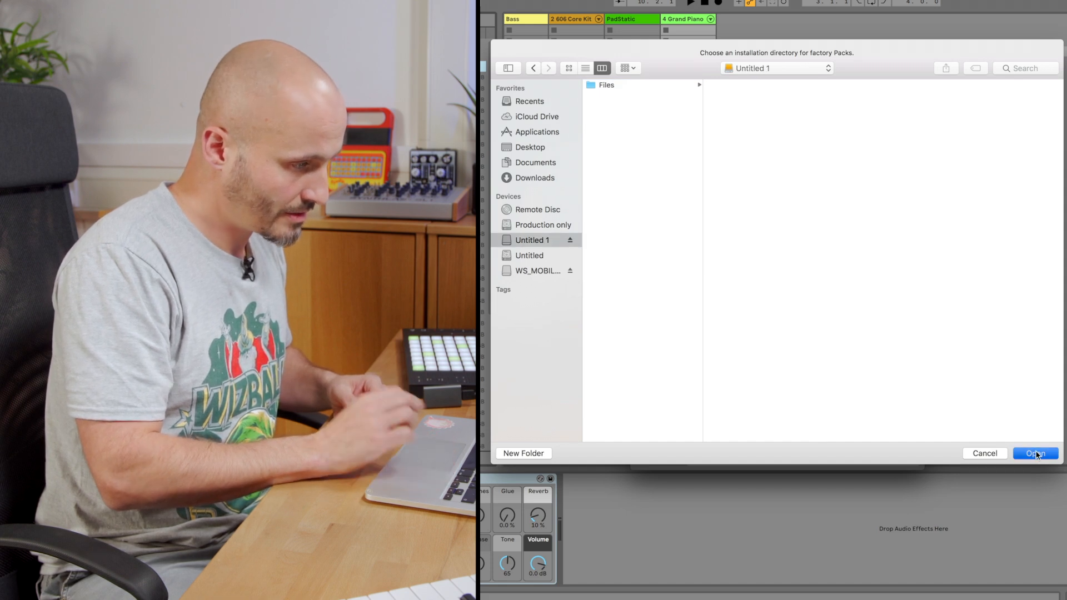
pyautogui.click(1034, 454)
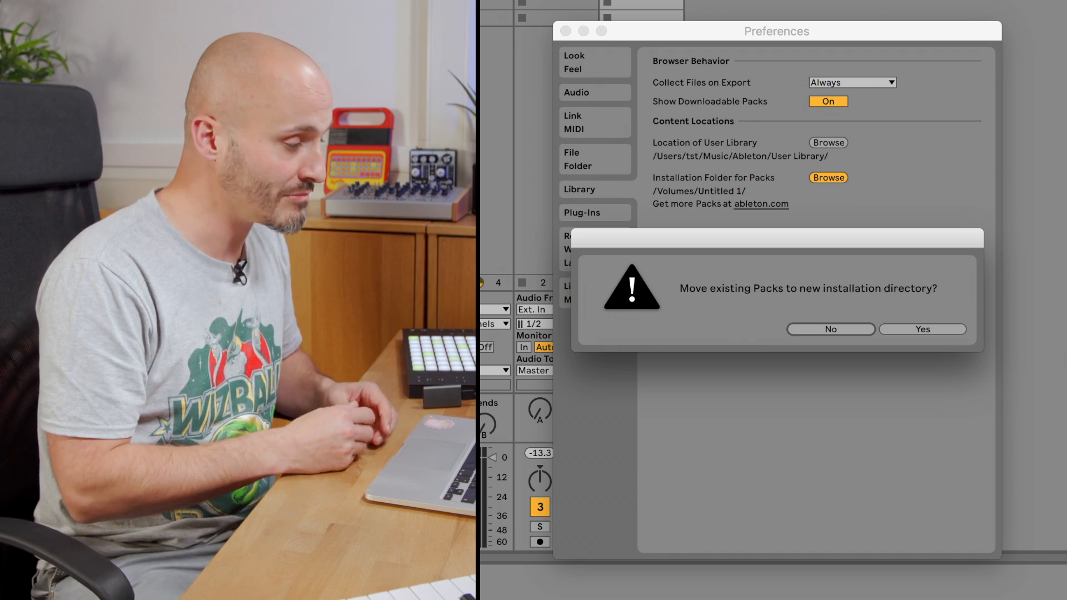
# Answer the move-existing-Packs prompt, leaving /Volumes/Untitled 1/ as the Packs folder
pyautogui.click(829, 329)
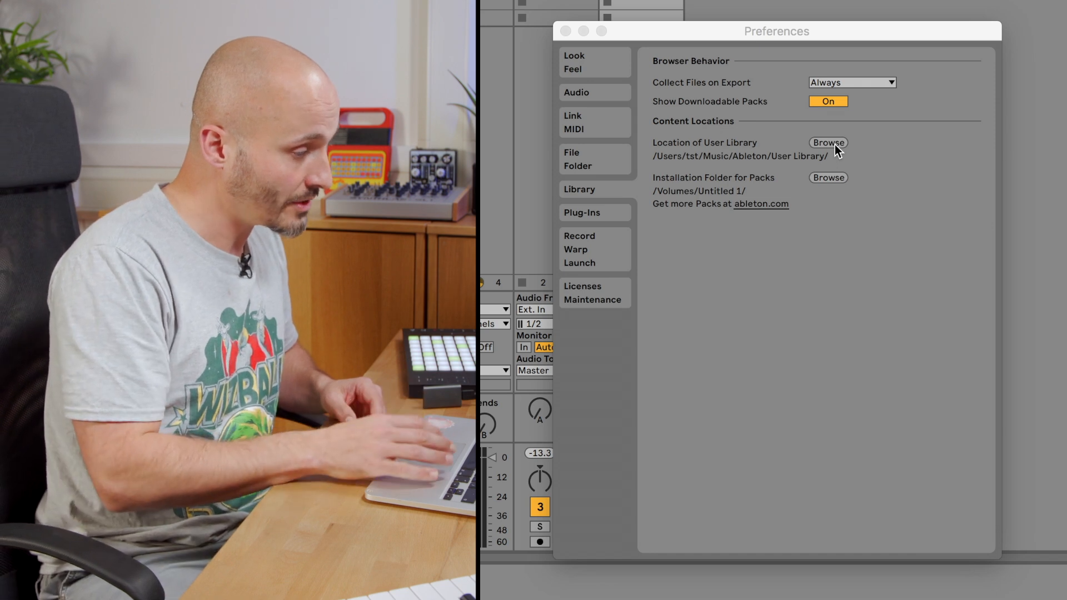
pyautogui.moveTo(859, 259)
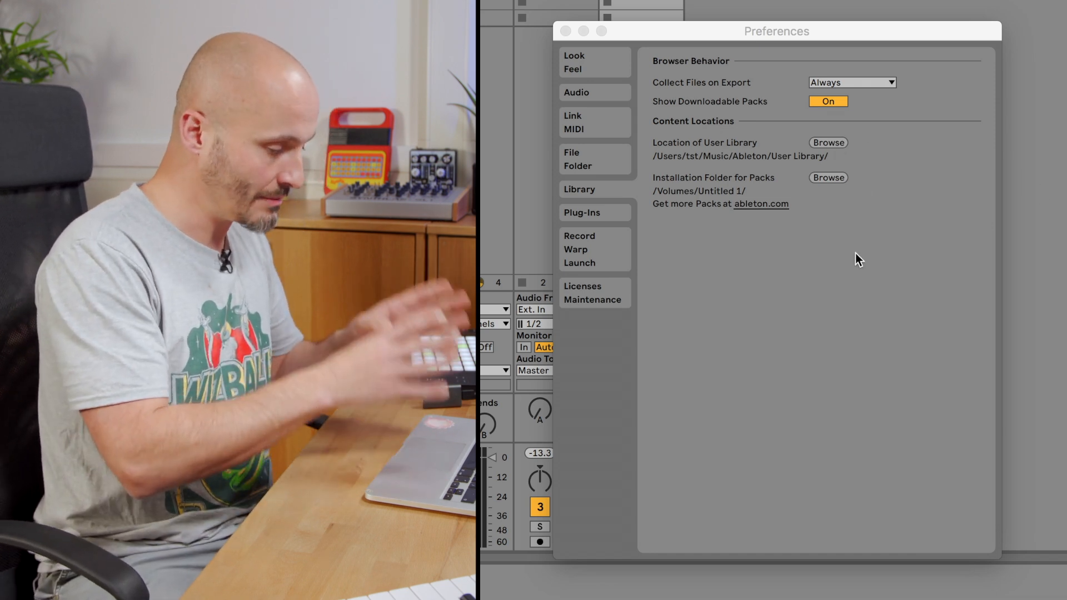